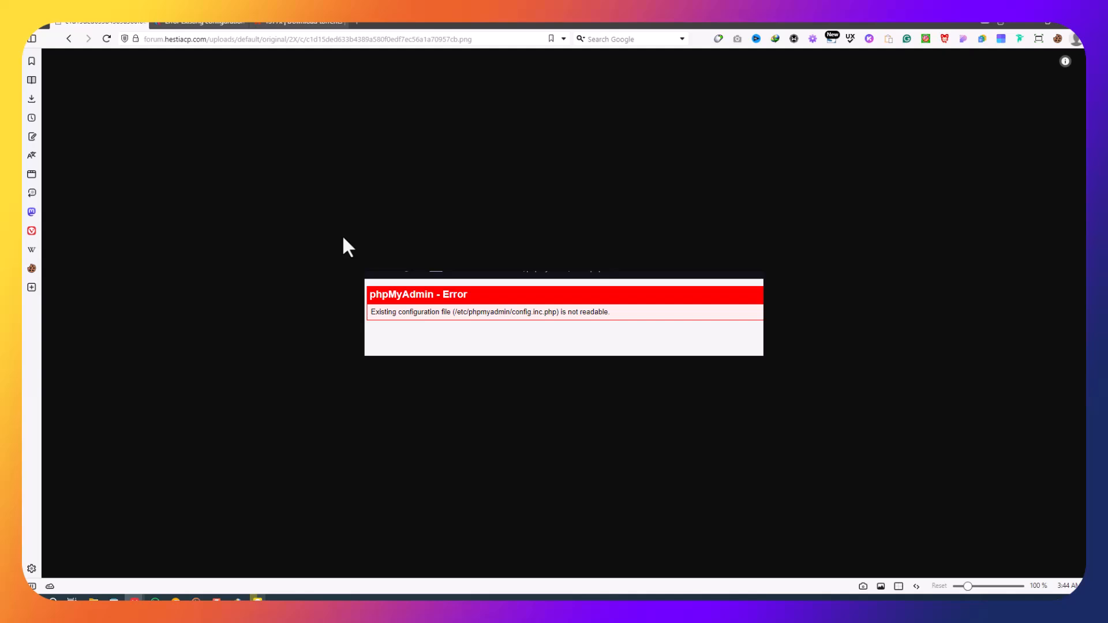
{"action": "mouse_move", "coordinate": [191, 37]}
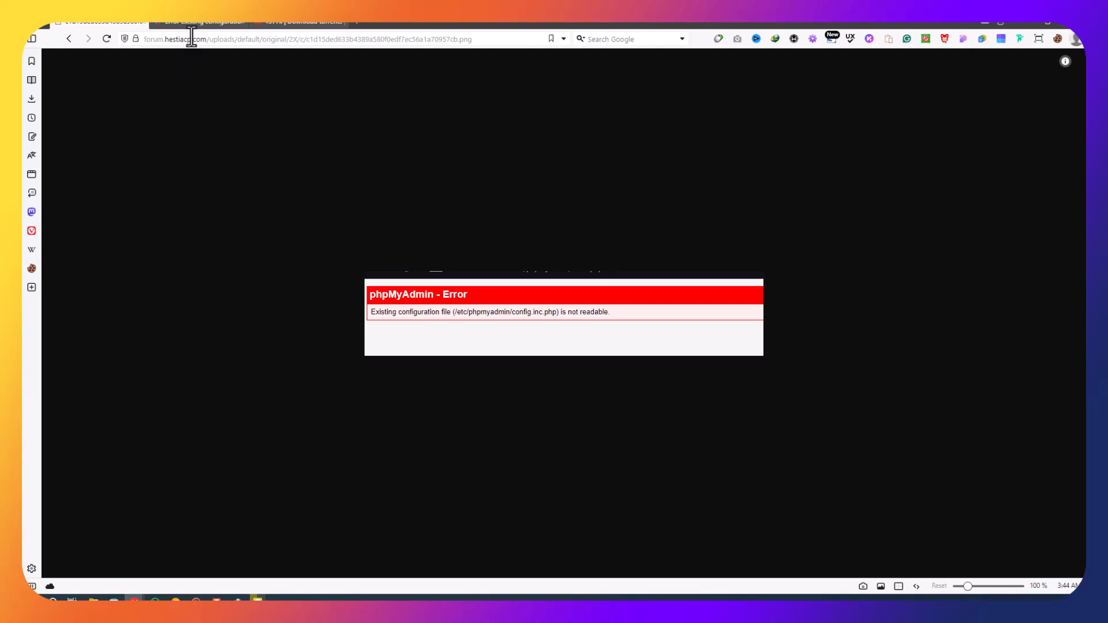
{"action": "mouse_move", "coordinate": [55, 326]}
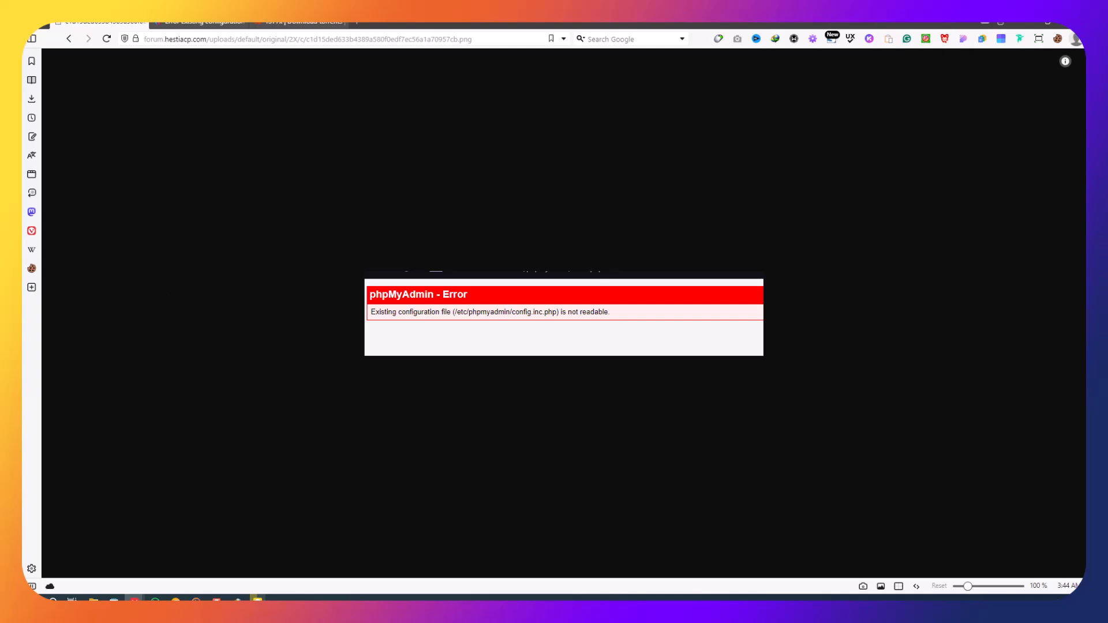
{"action": "mouse_move", "coordinate": [389, 33]}
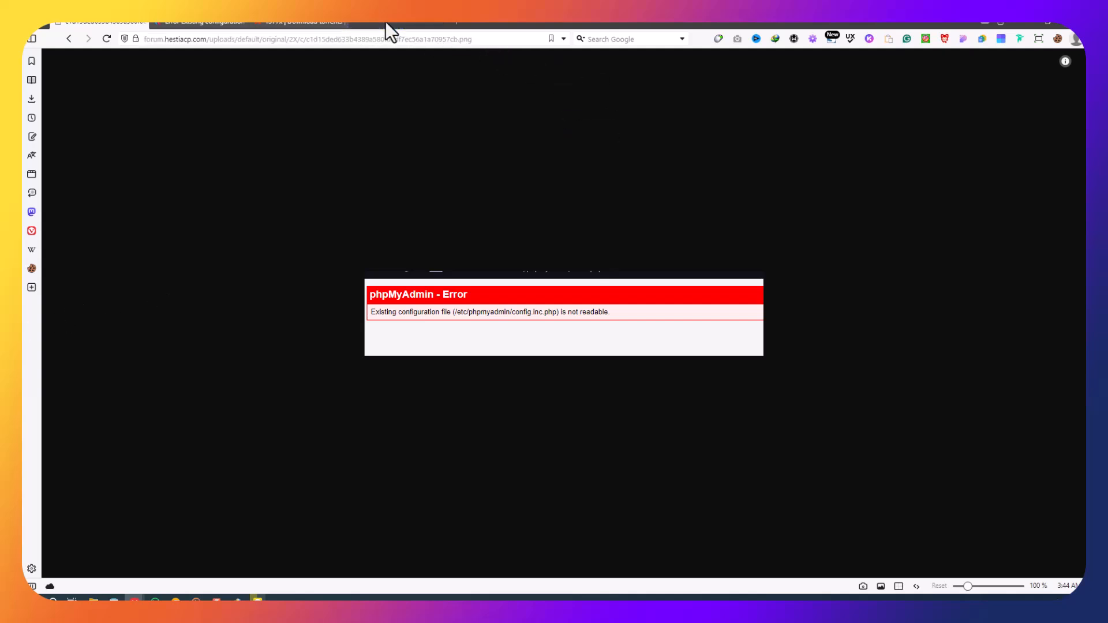
Reach Access console for the mail.unimedthc.org droplet from its actions menu in first-project
{"action": "left_click", "coordinate": [400, 22]}
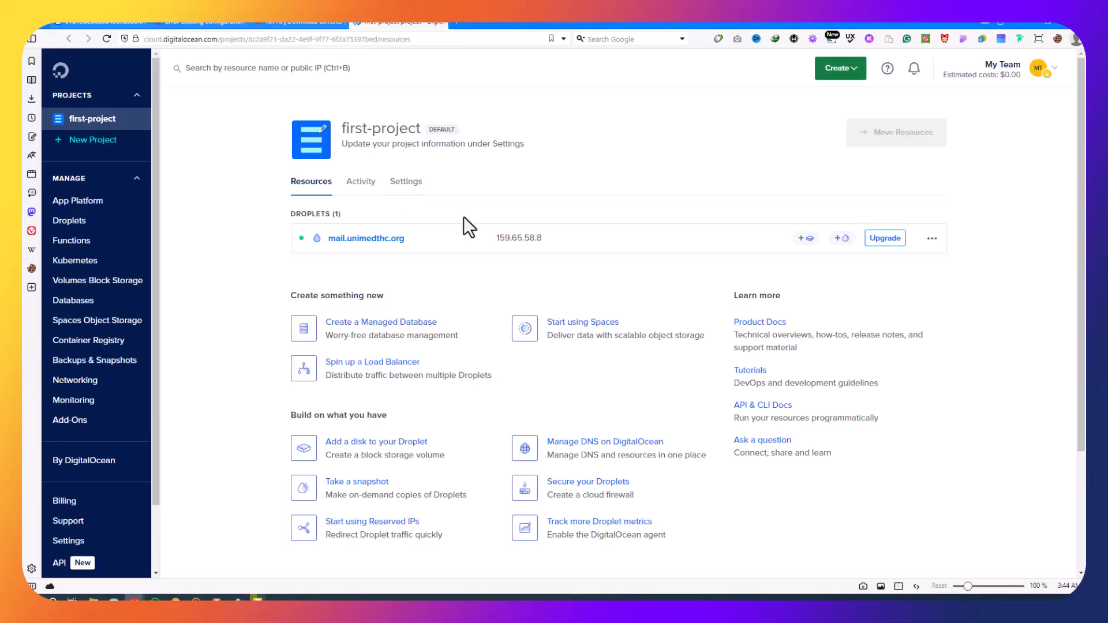
{"action": "mouse_move", "coordinate": [799, 323]}
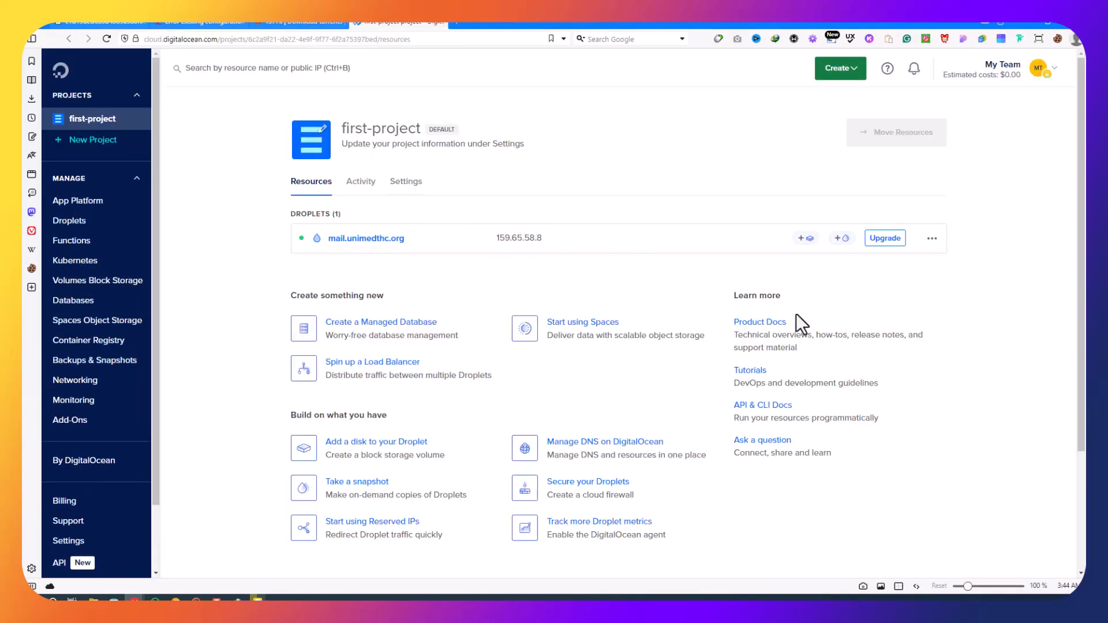
{"action": "left_click", "coordinate": [931, 238]}
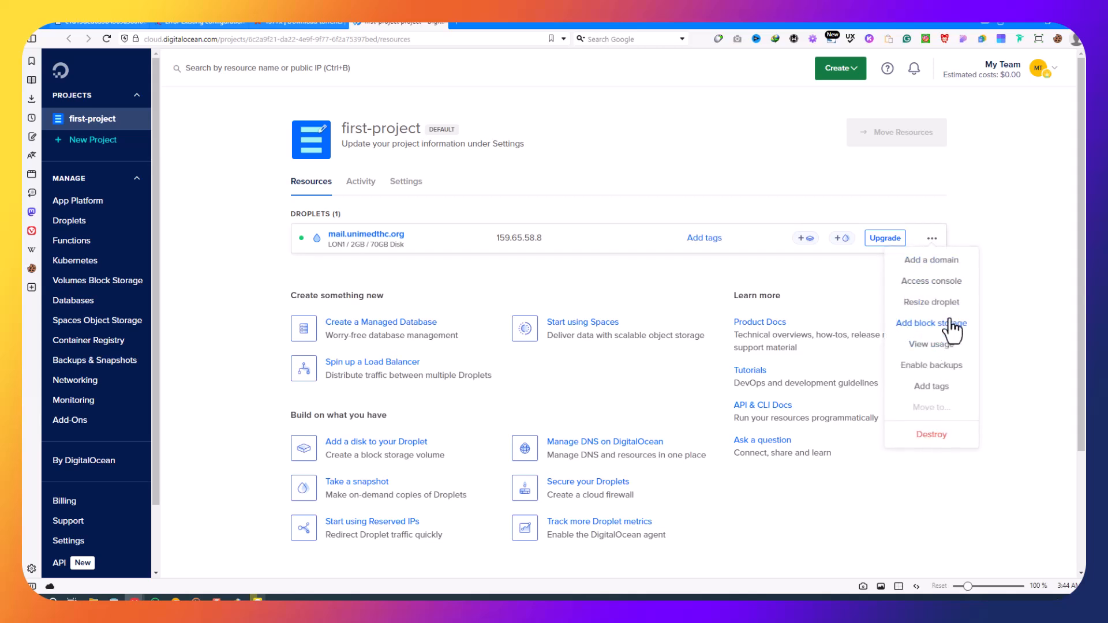
{"action": "left_click", "coordinate": [487, 197]}
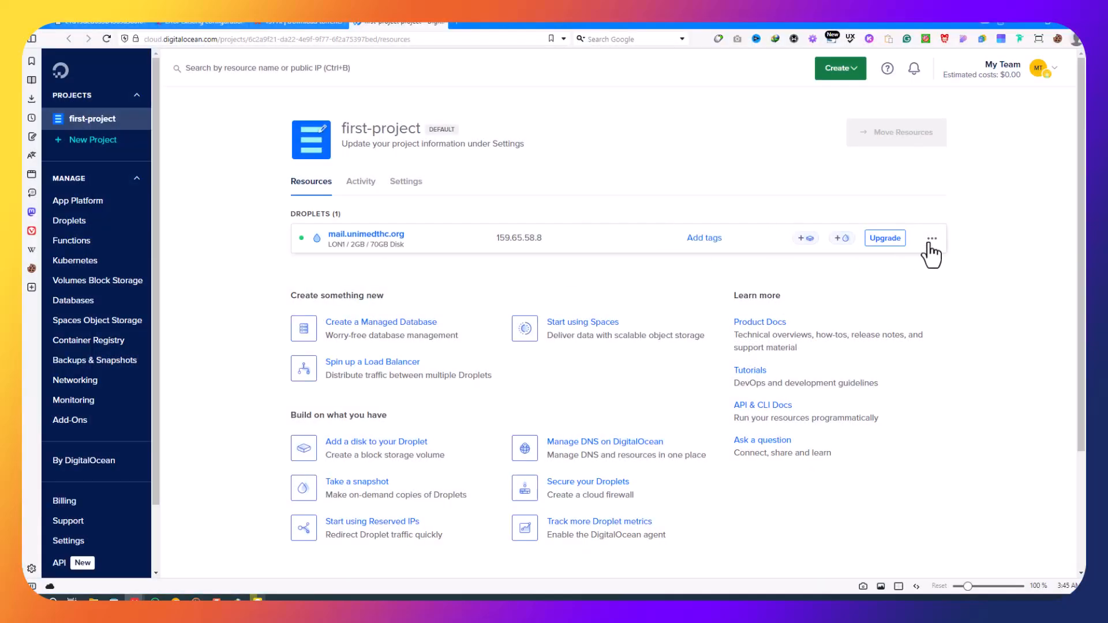
{"action": "left_click", "coordinate": [931, 238]}
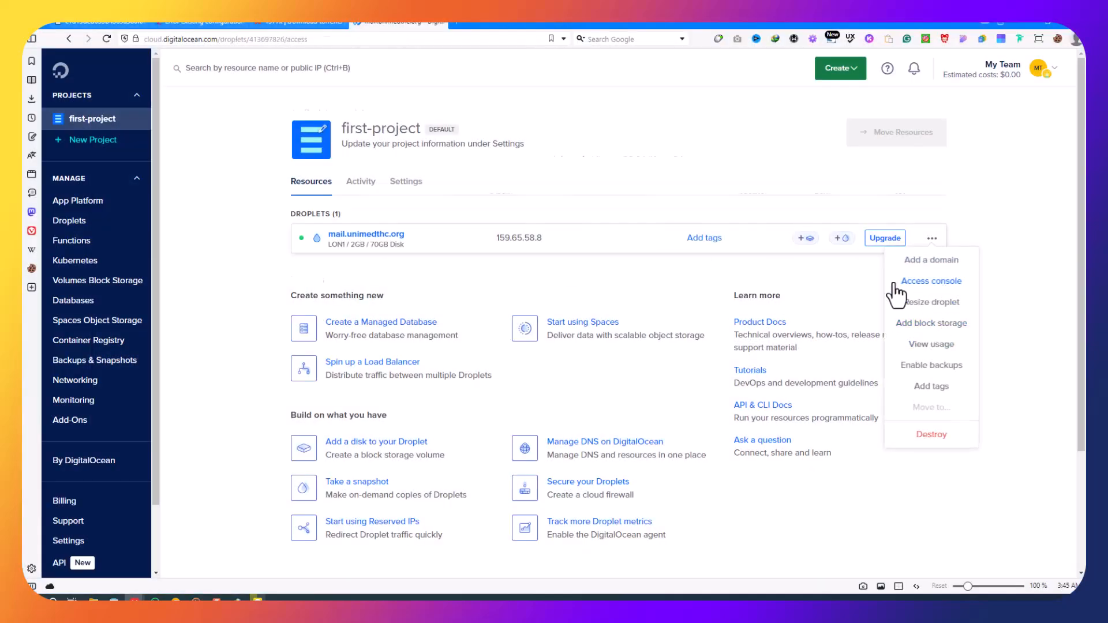
{"action": "left_click", "coordinate": [930, 280]}
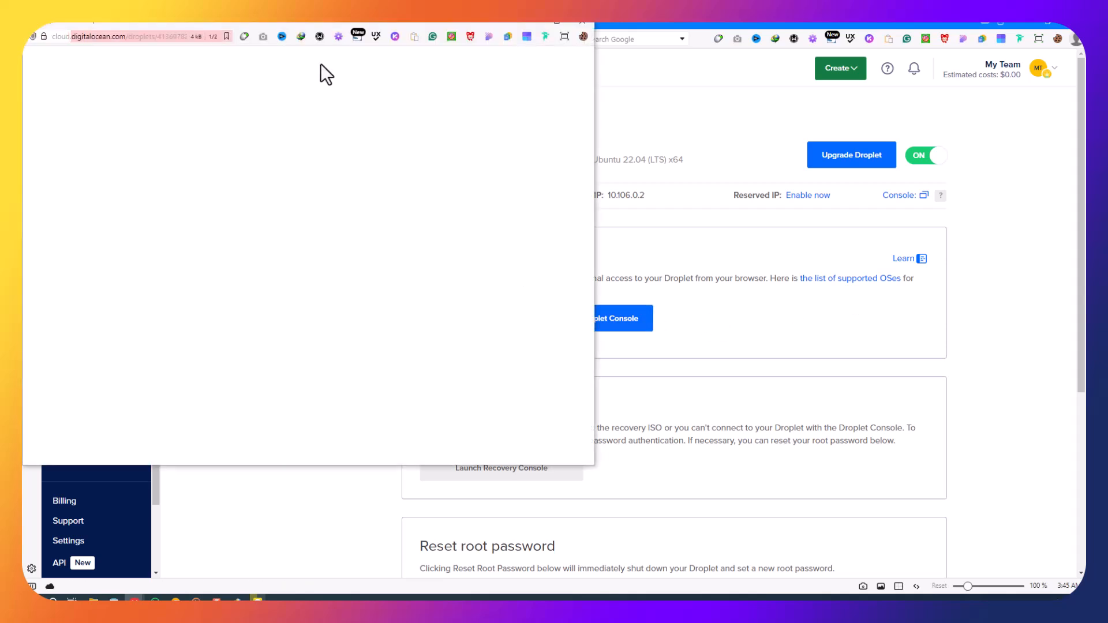
Launch the droplet console, then select the chown -R root:www-data /etc/phpmyadmin/ line in the forum thread
{"action": "left_click", "coordinate": [621, 318]}
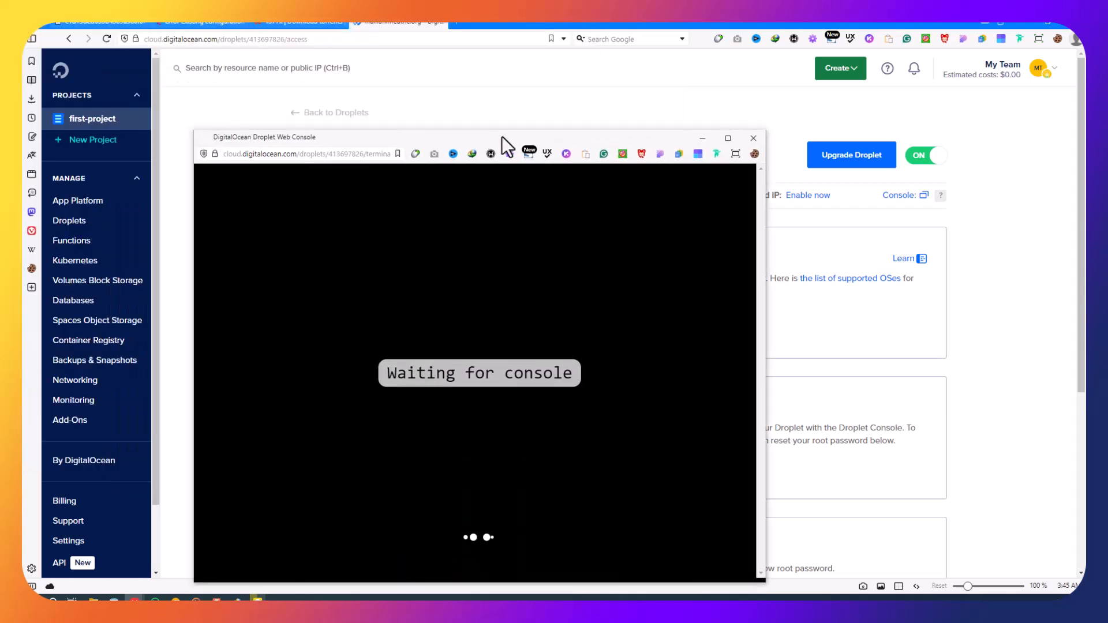
{"action": "left_click", "coordinate": [199, 22]}
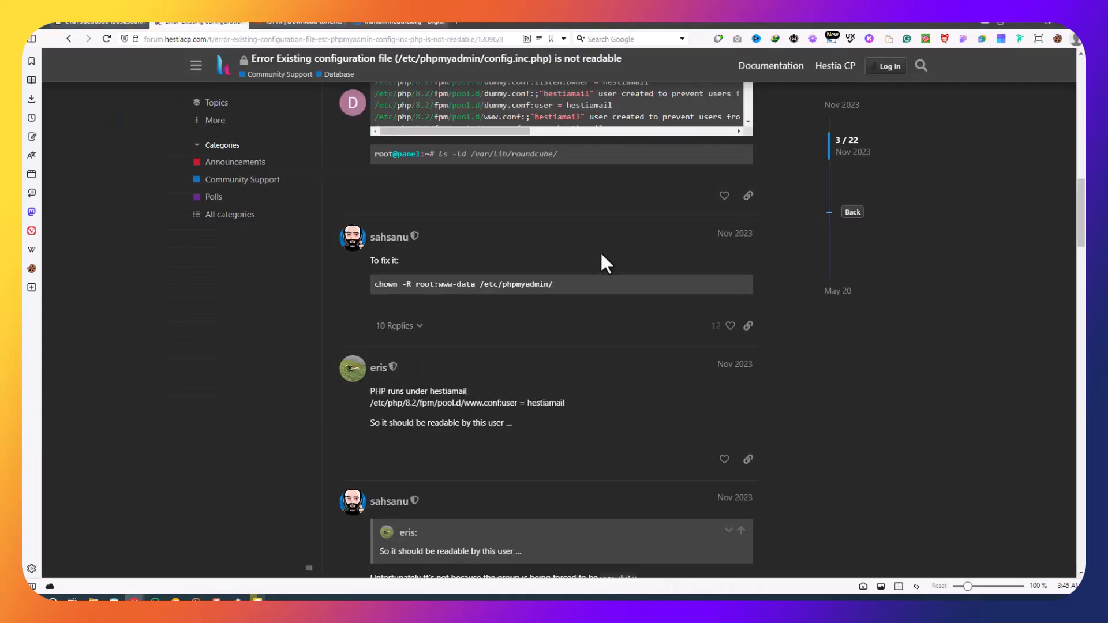
{"action": "mouse_move", "coordinate": [374, 296]}
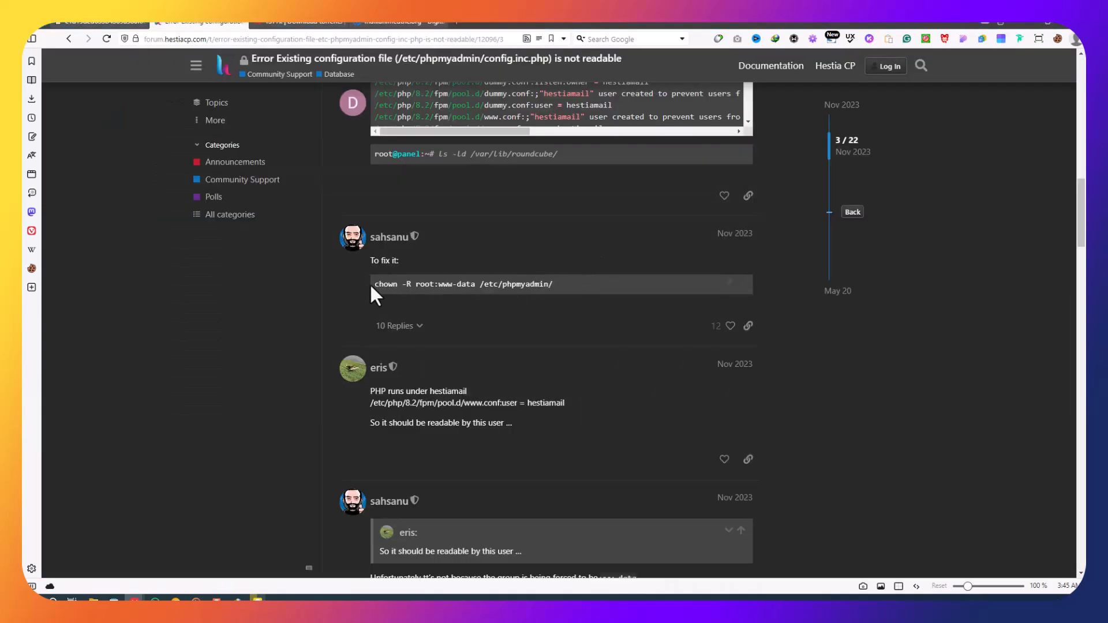
{"action": "mouse_move", "coordinate": [619, 300]}
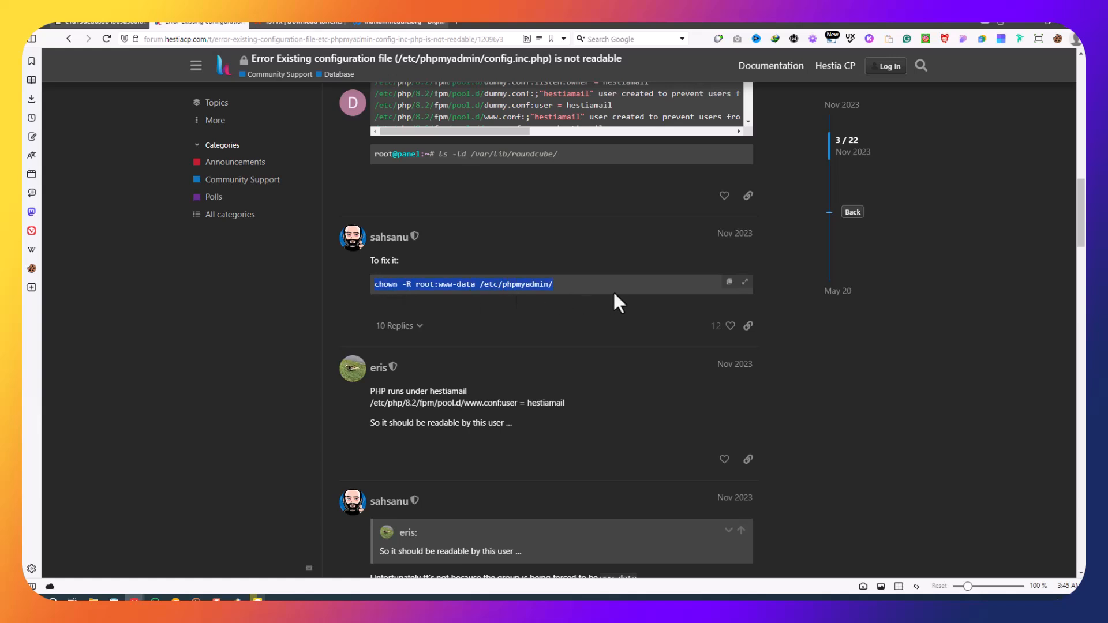
{"action": "double_click", "coordinate": [385, 284]}
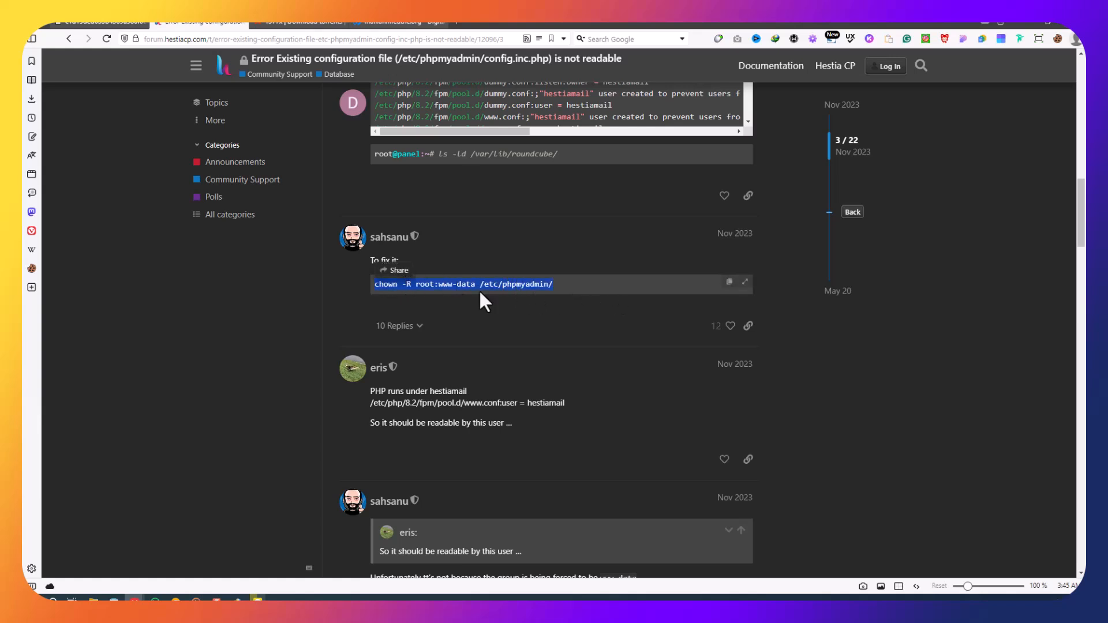
{"action": "mouse_move", "coordinate": [592, 303]}
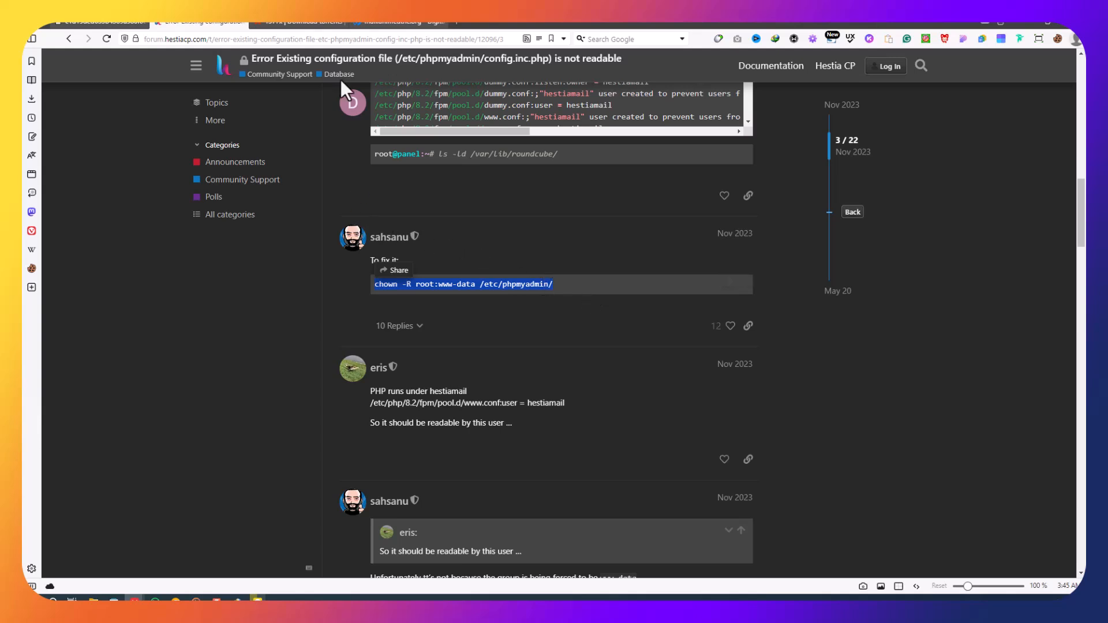
{"action": "mouse_move", "coordinate": [269, 572]}
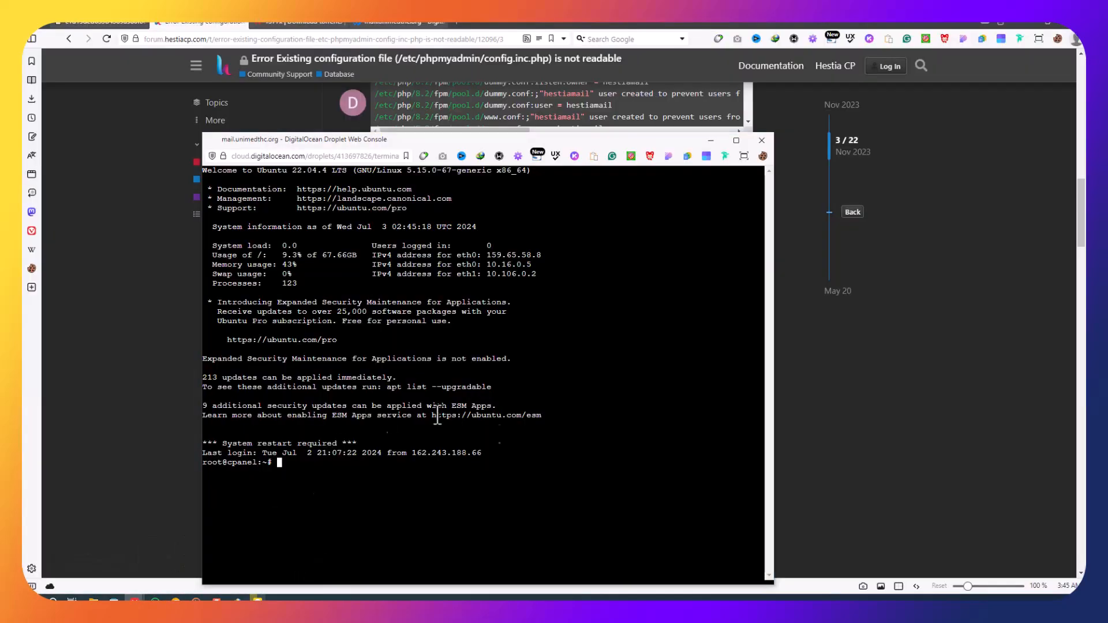
{"action": "mouse_move", "coordinate": [372, 486]}
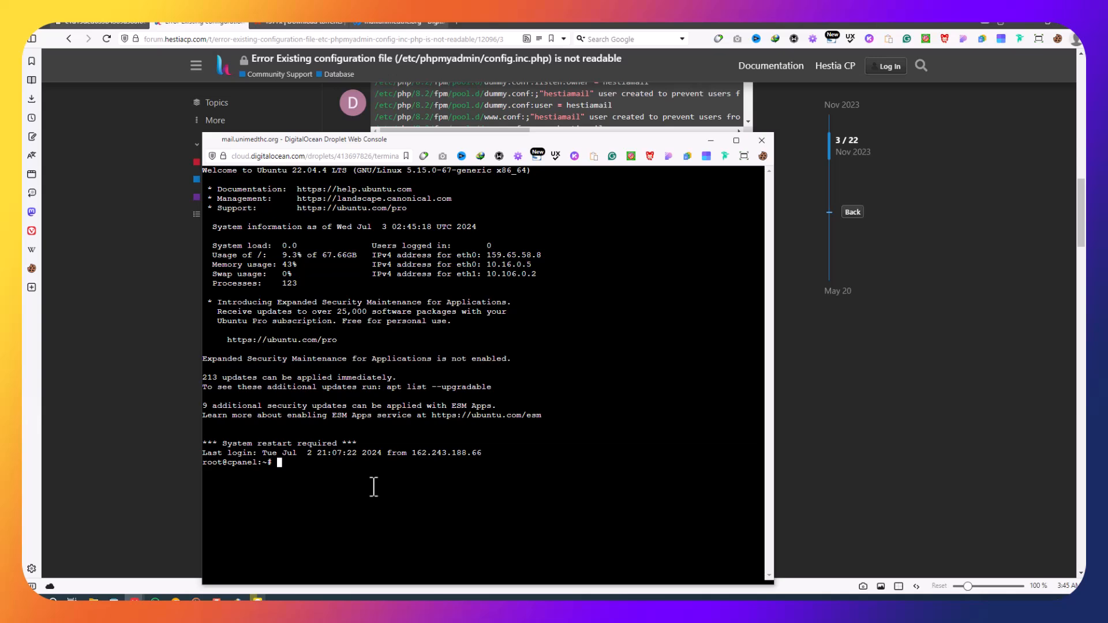
Run the mistyped CEAR command at the root prompt, which fails
{"action": "type", "text": "CEAR"}
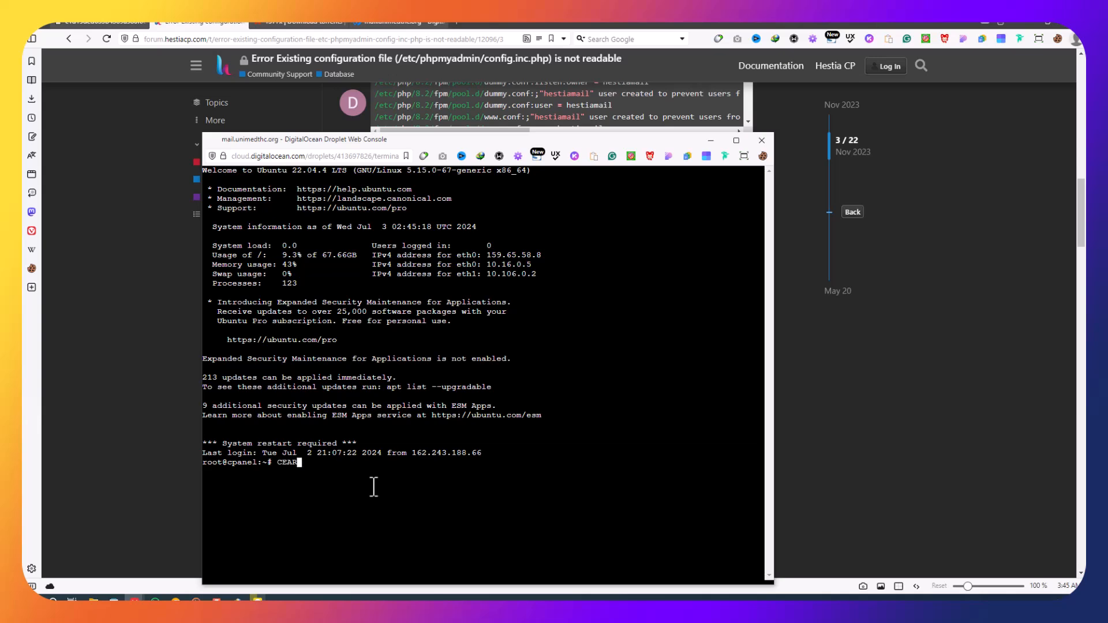
{"action": "key", "text": "Return"}
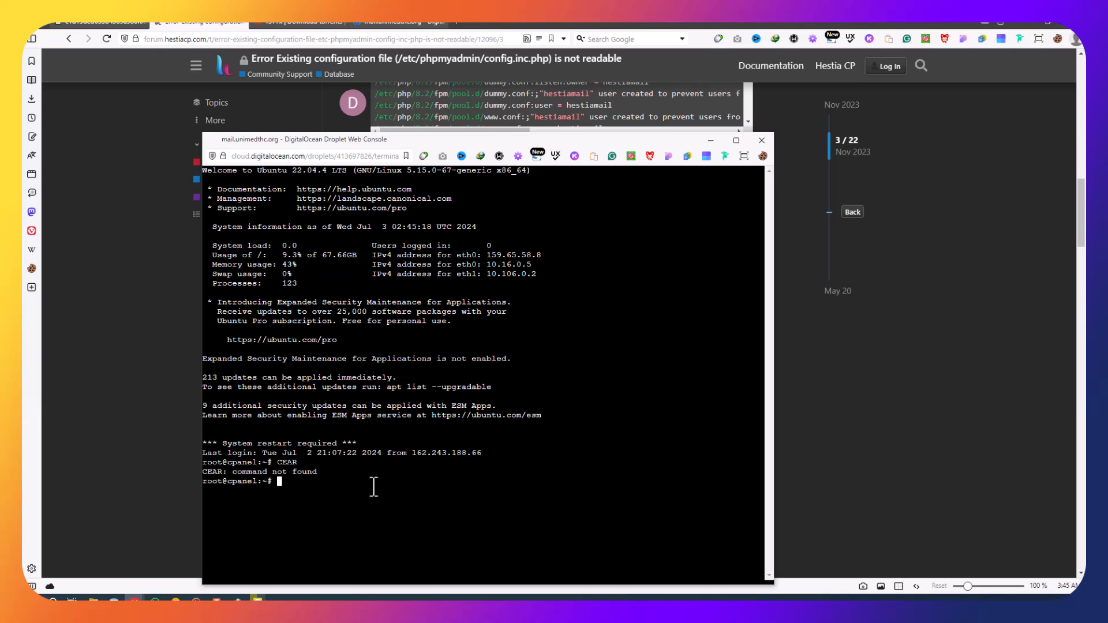
{"action": "key", "text": "Return"}
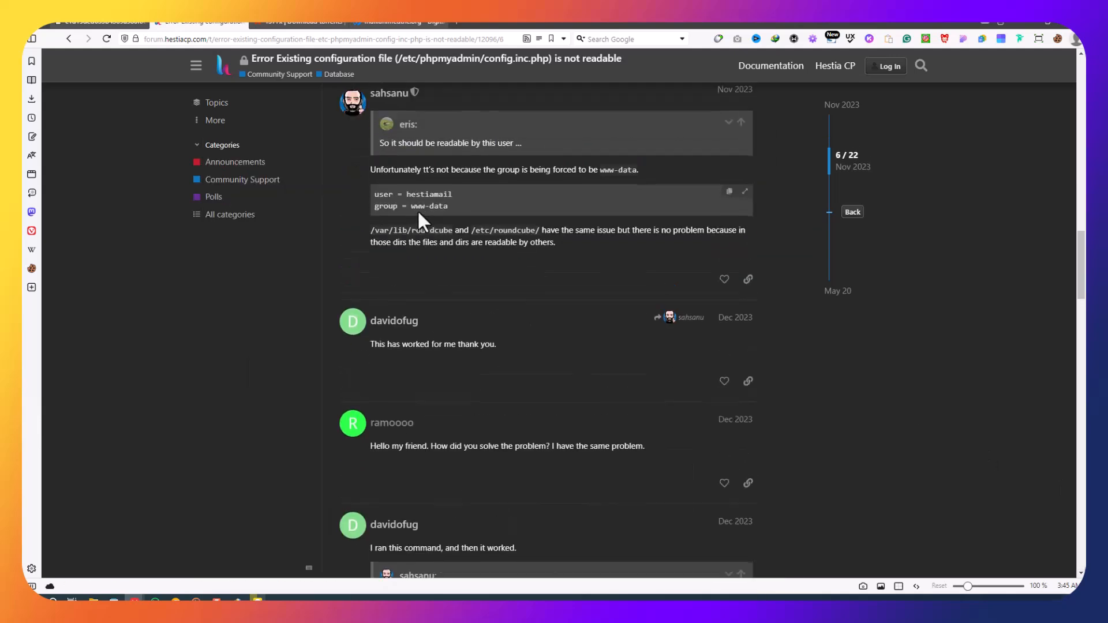
Copy the chown command from the forum and paste it at the console's root prompt
{"action": "right_click", "coordinate": [464, 208]}
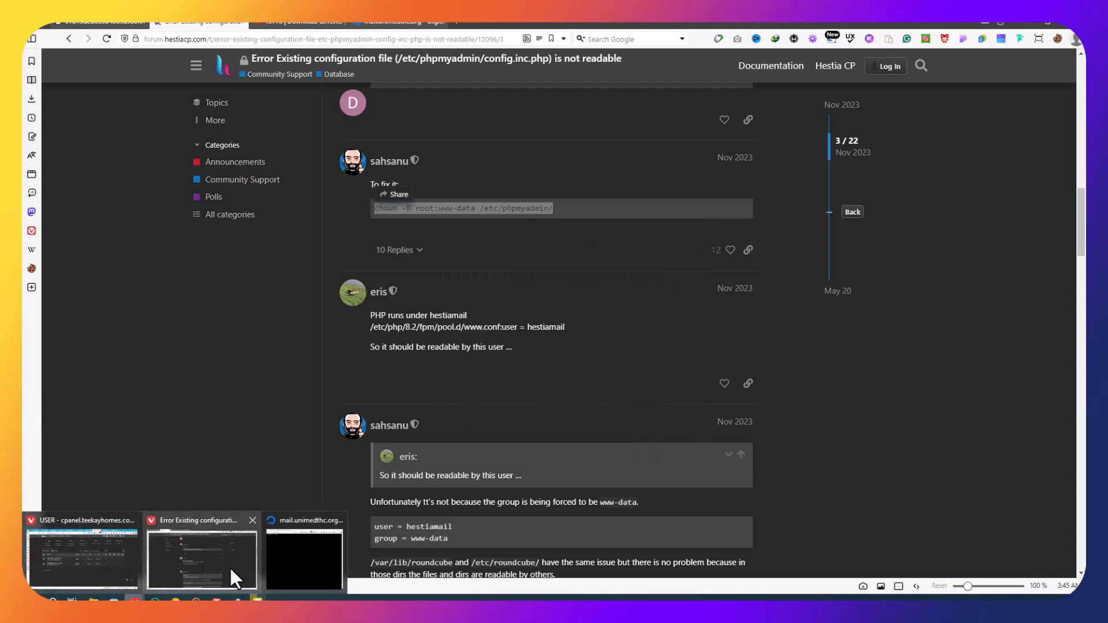
{"action": "left_click", "coordinate": [304, 558]}
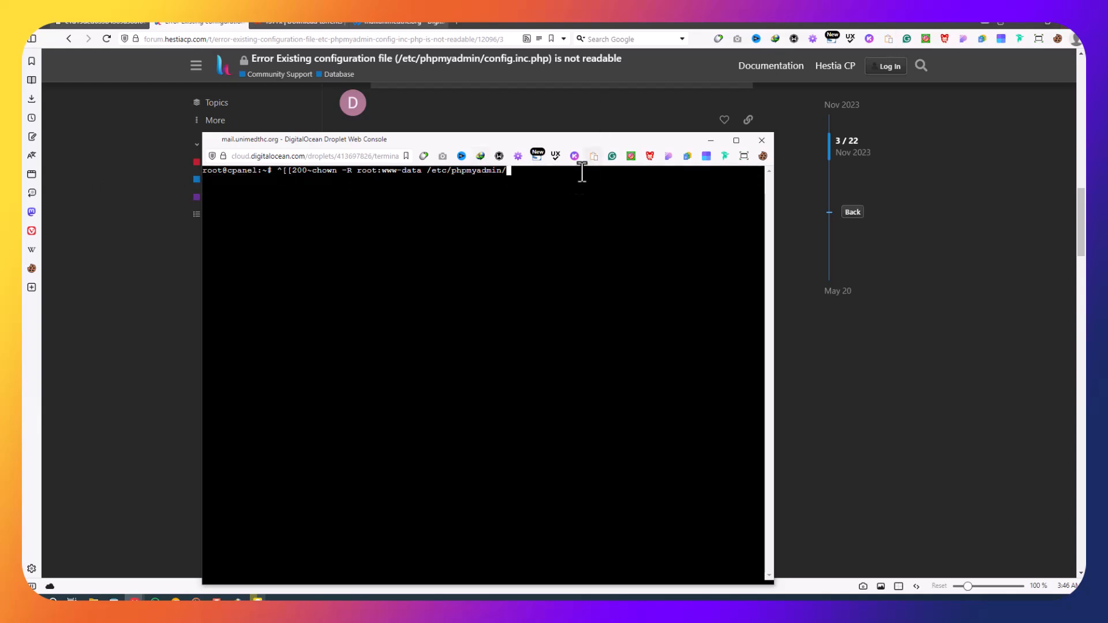
Return to the forum thread and copy the chown fix via the code block's copy icon
{"action": "left_click", "coordinate": [760, 139]}
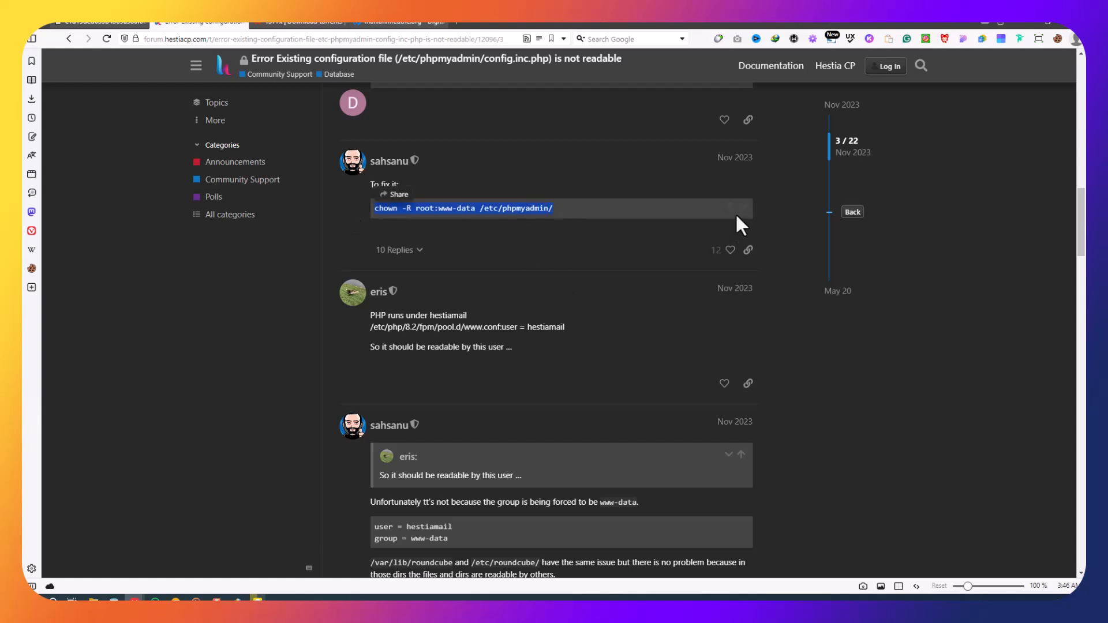
{"action": "left_click", "coordinate": [737, 208]}
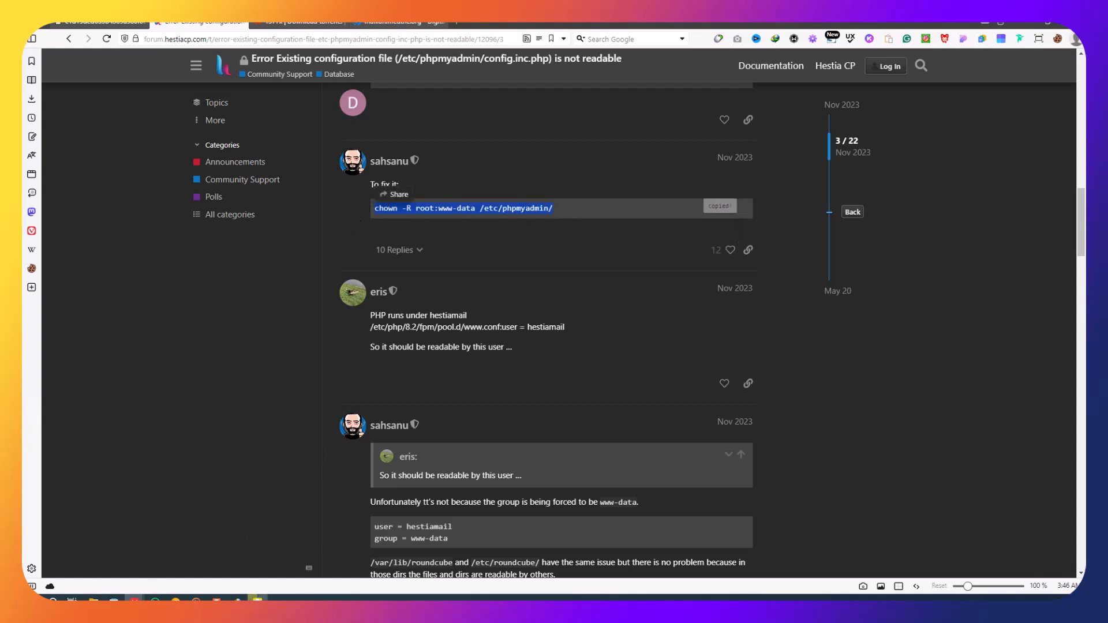